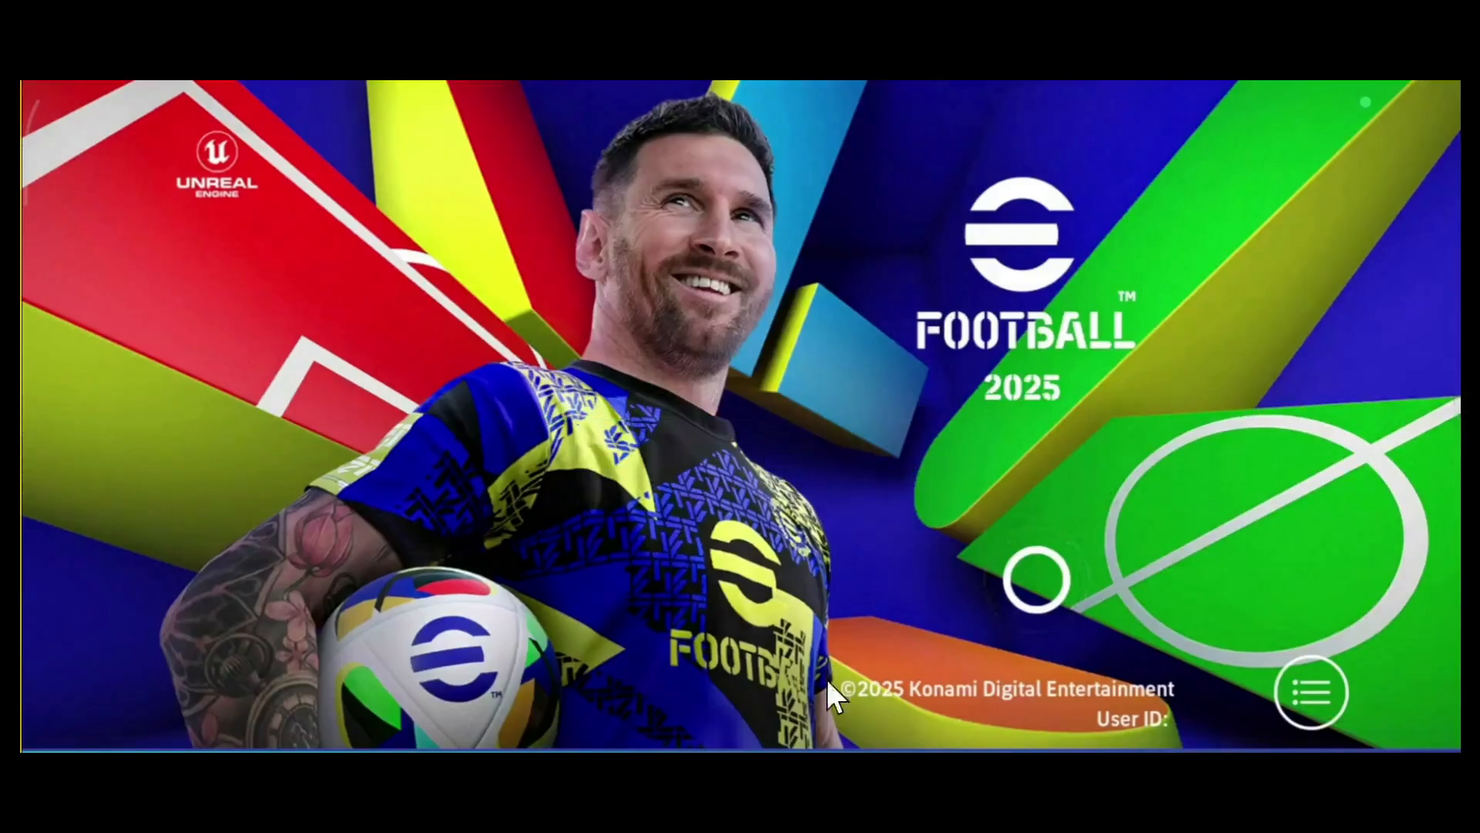
pyautogui.moveTo(1129, 303)
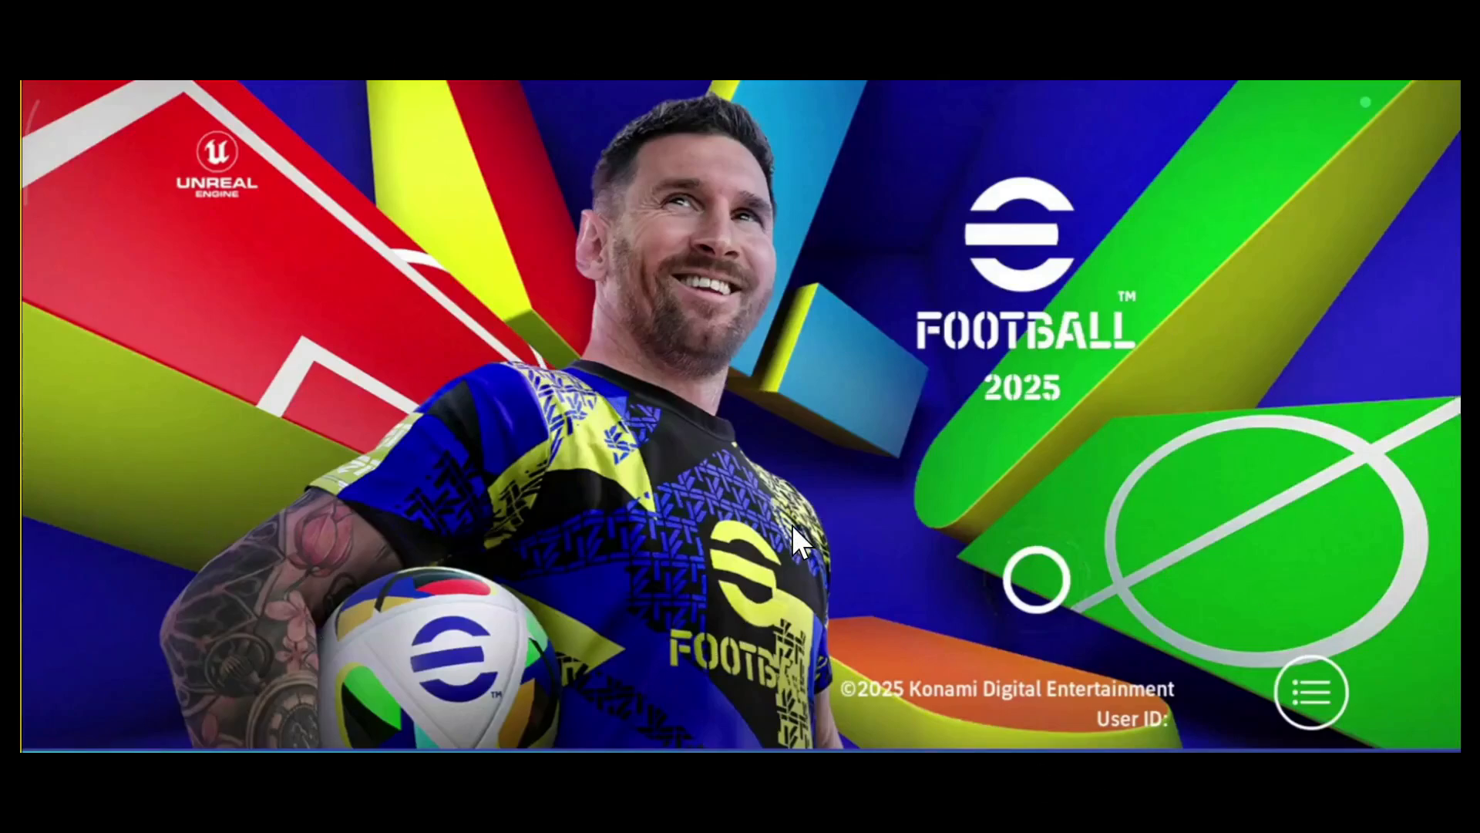
pyautogui.moveTo(1213, 613)
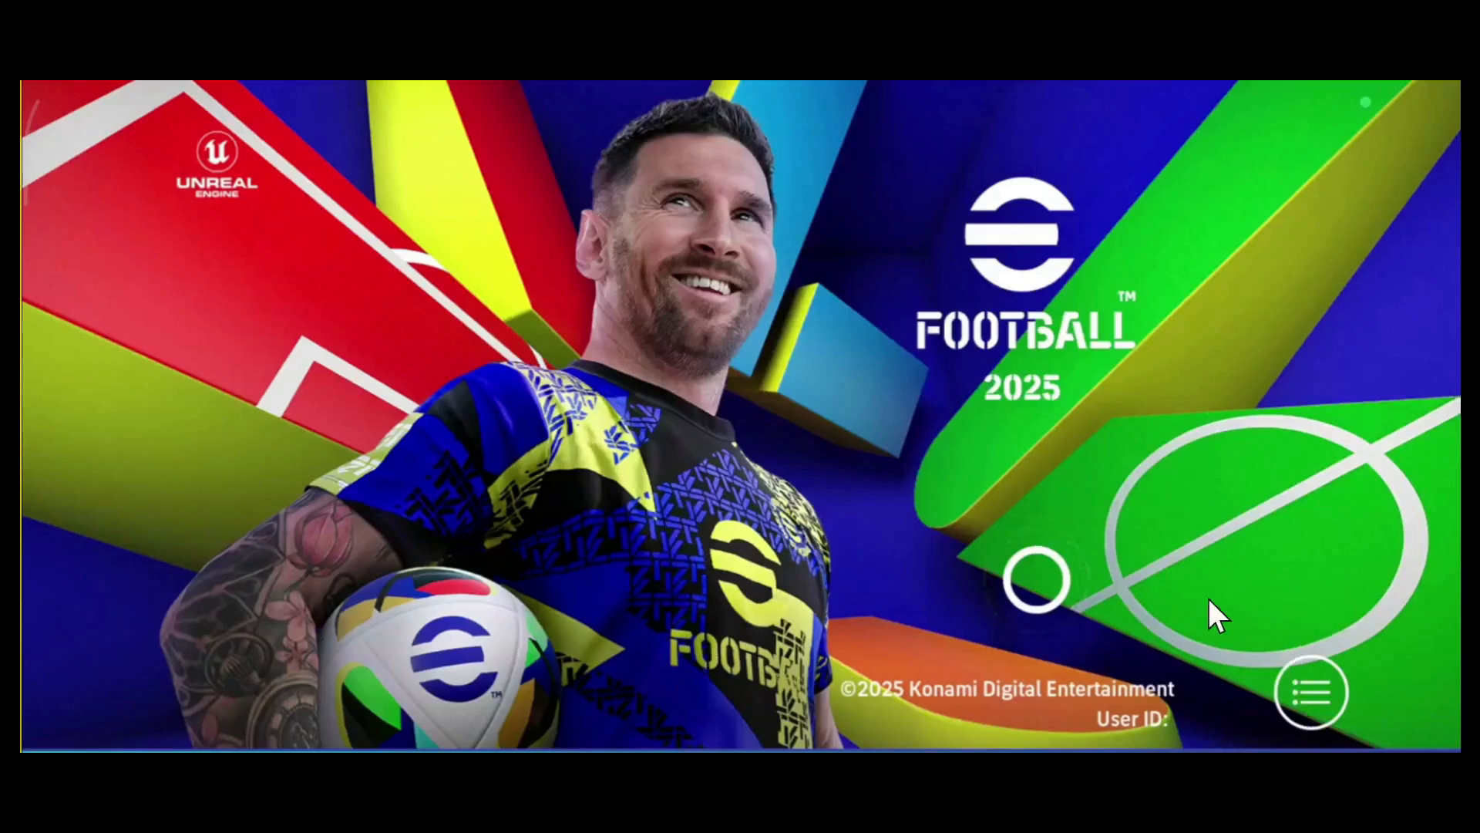
pyautogui.moveTo(1275, 818)
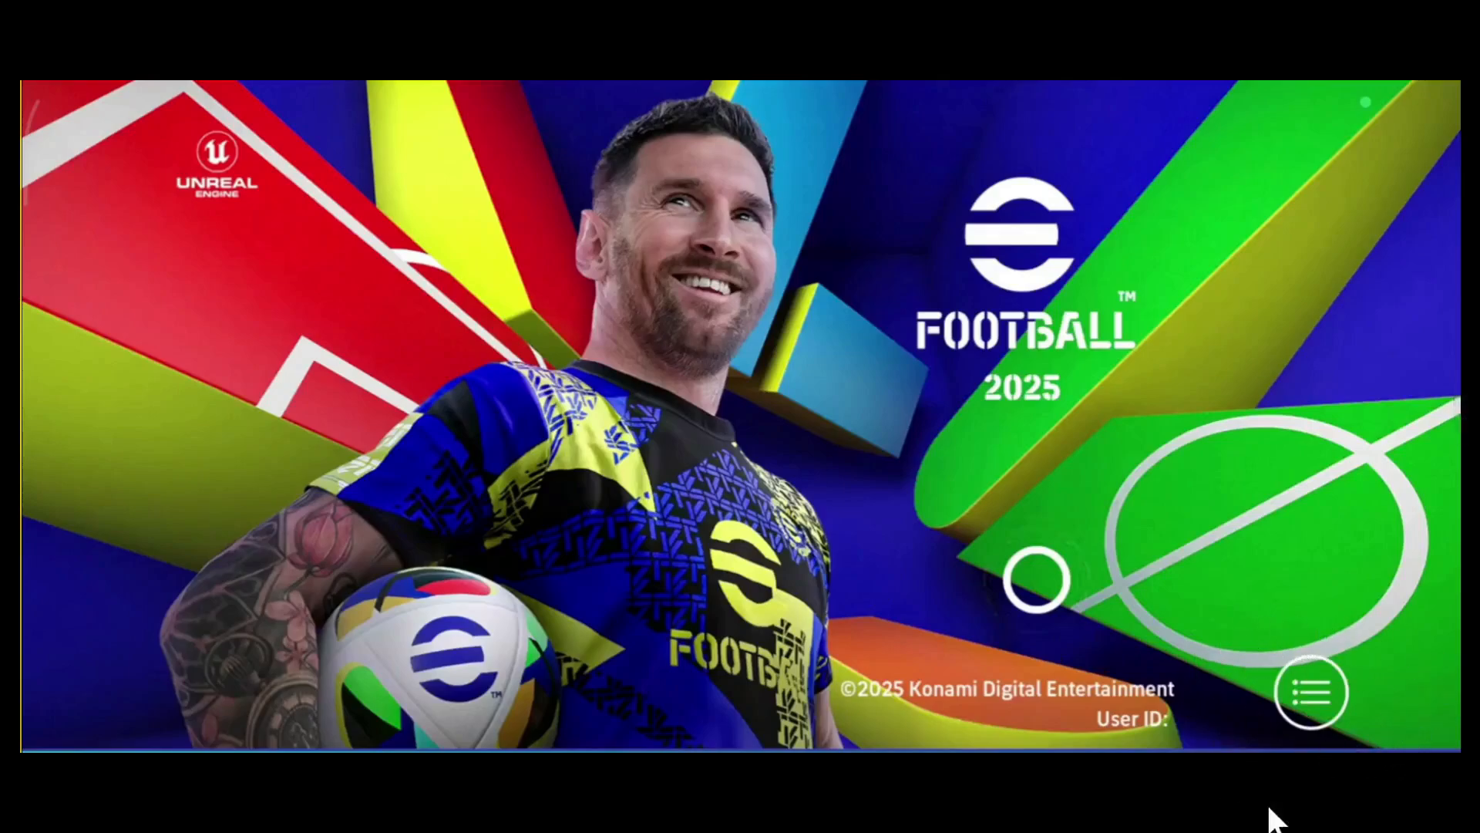
# Reach the Data Transfer screen via the title-screen menu, showing Google Play and KONAMI ID options.
pyautogui.click(1311, 692)
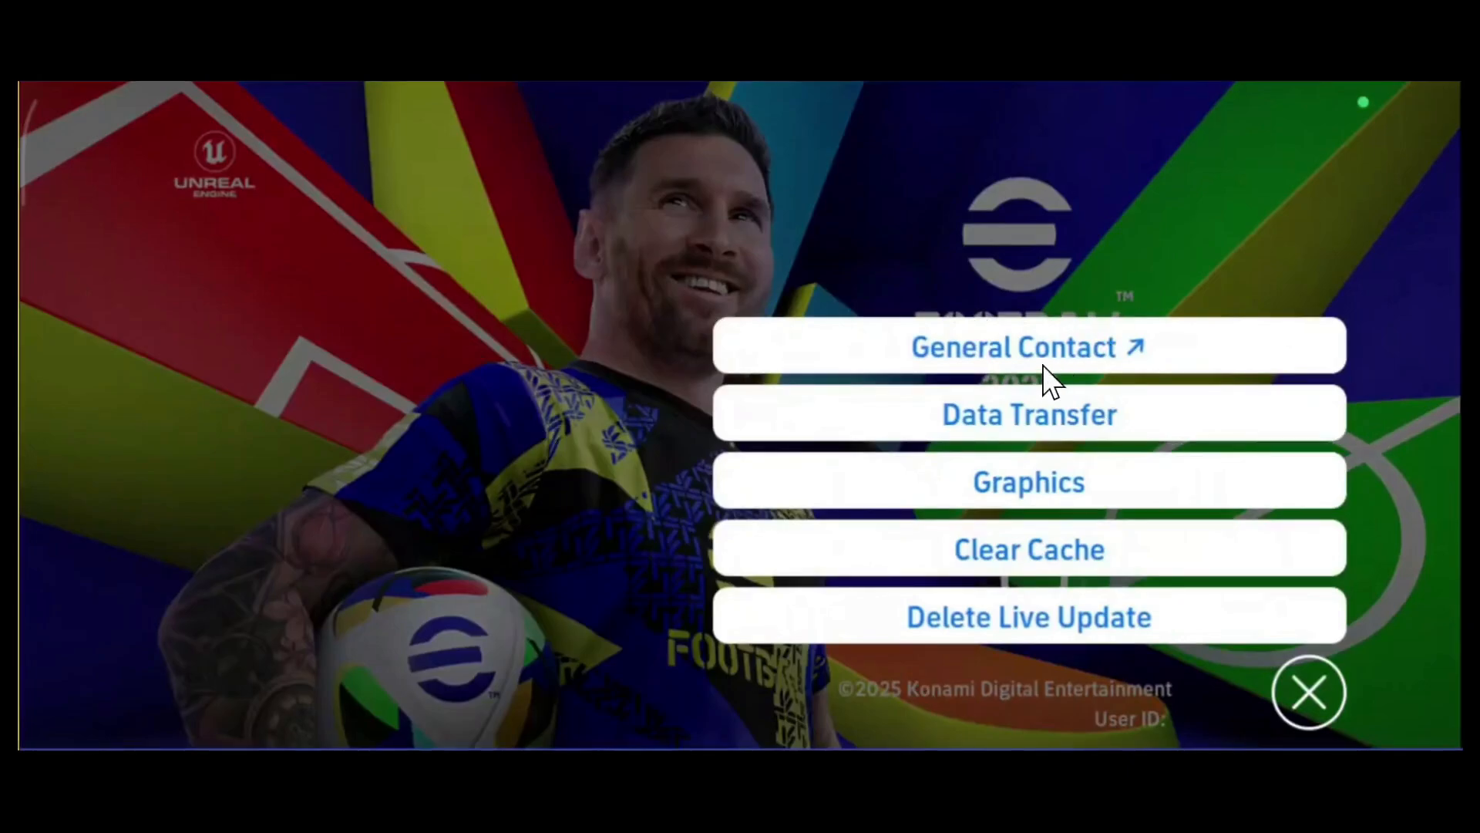
pyautogui.click(1029, 413)
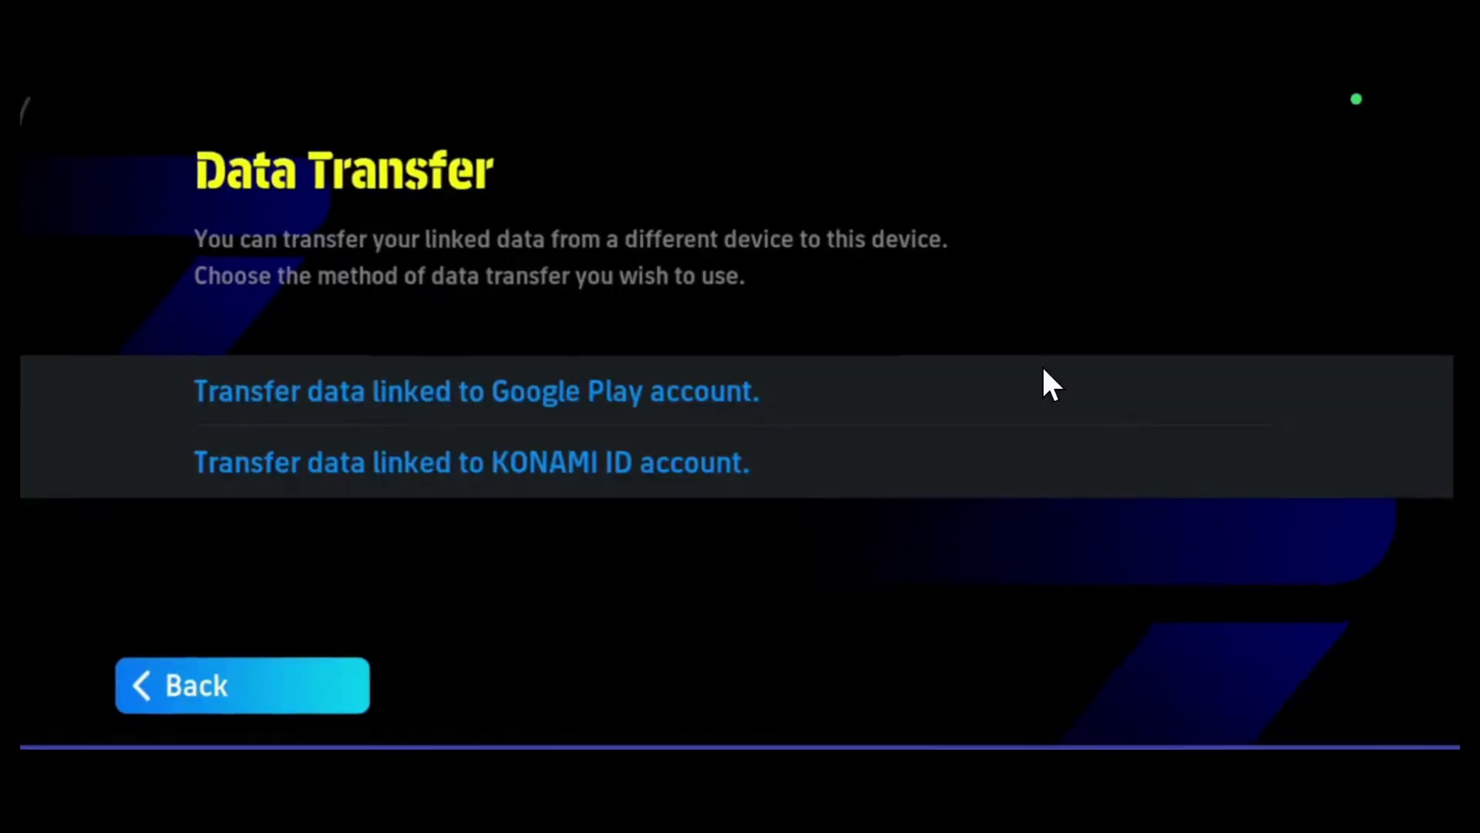
pyautogui.moveTo(713, 325)
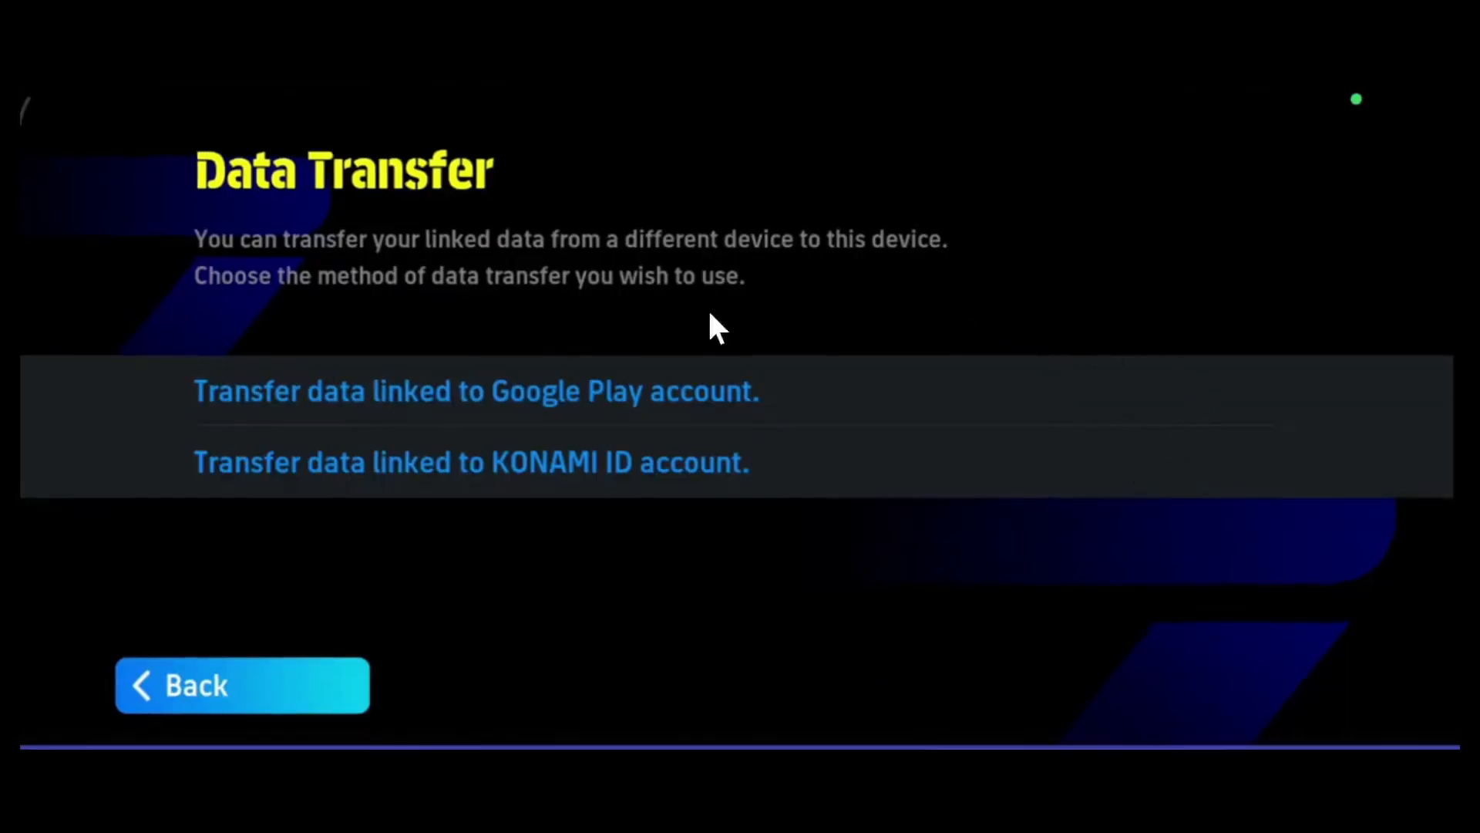
pyautogui.moveTo(177, 369)
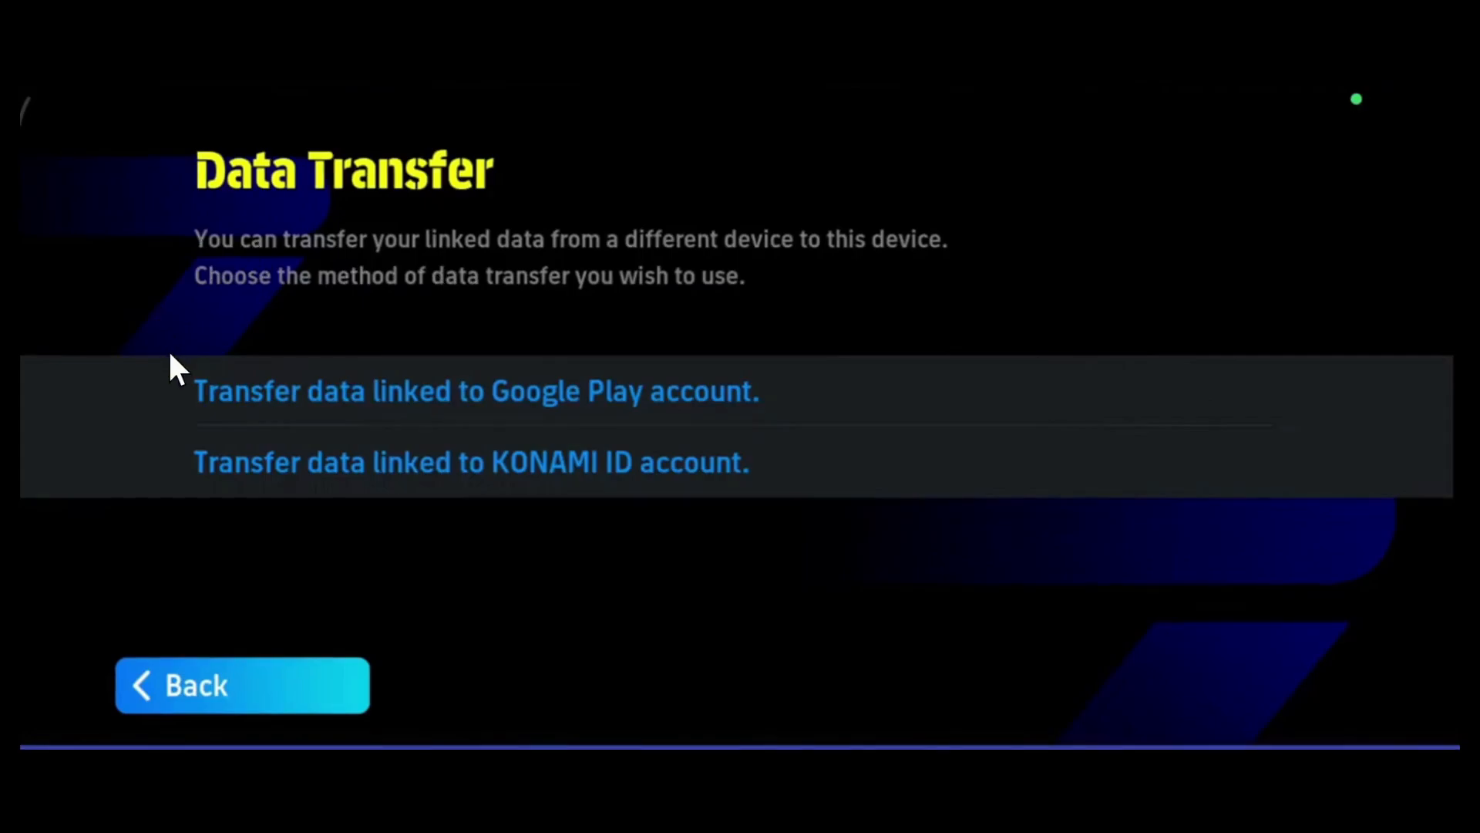
pyautogui.moveTo(863, 622)
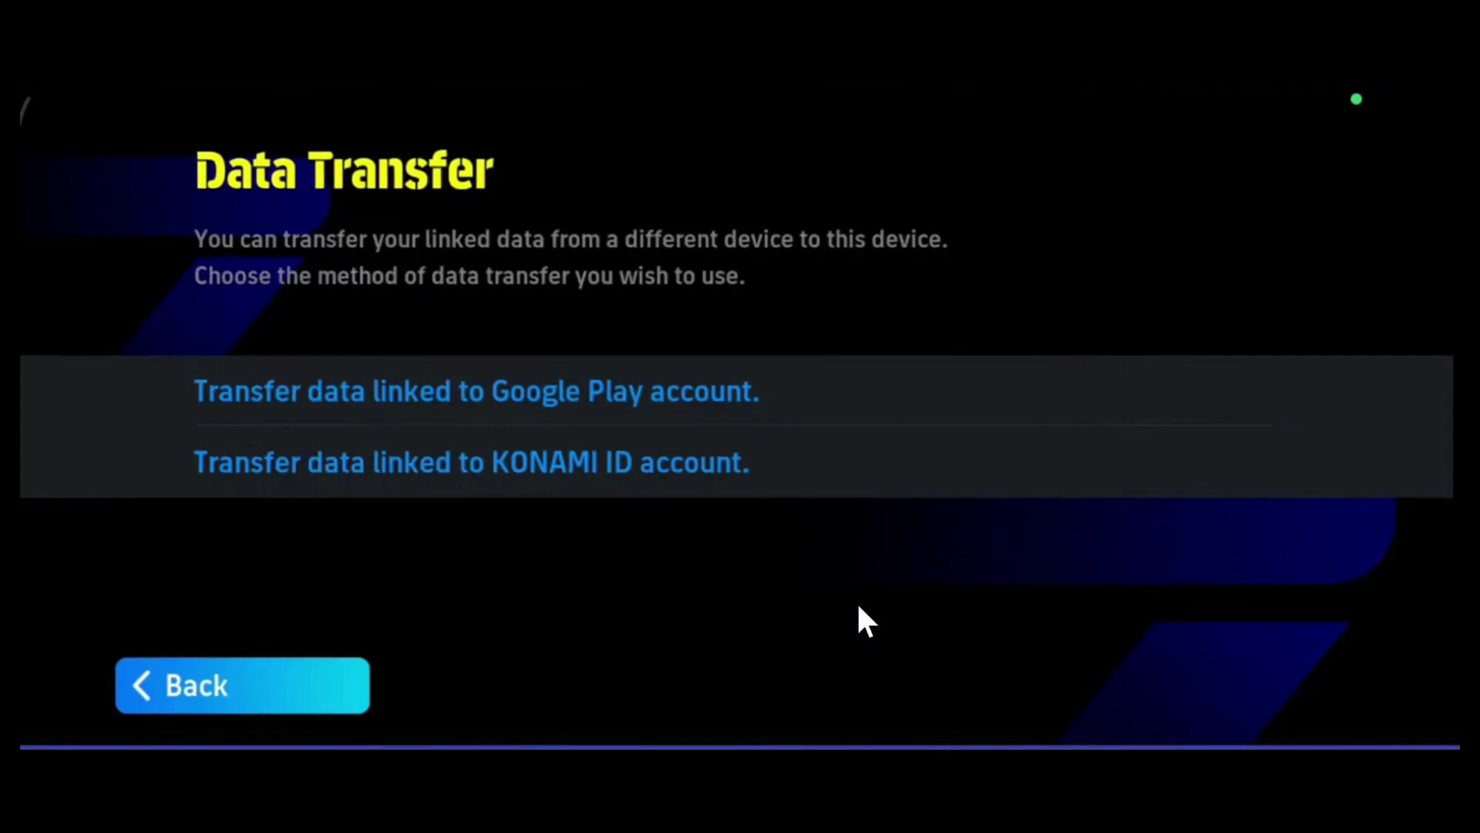
pyautogui.moveTo(982, 527)
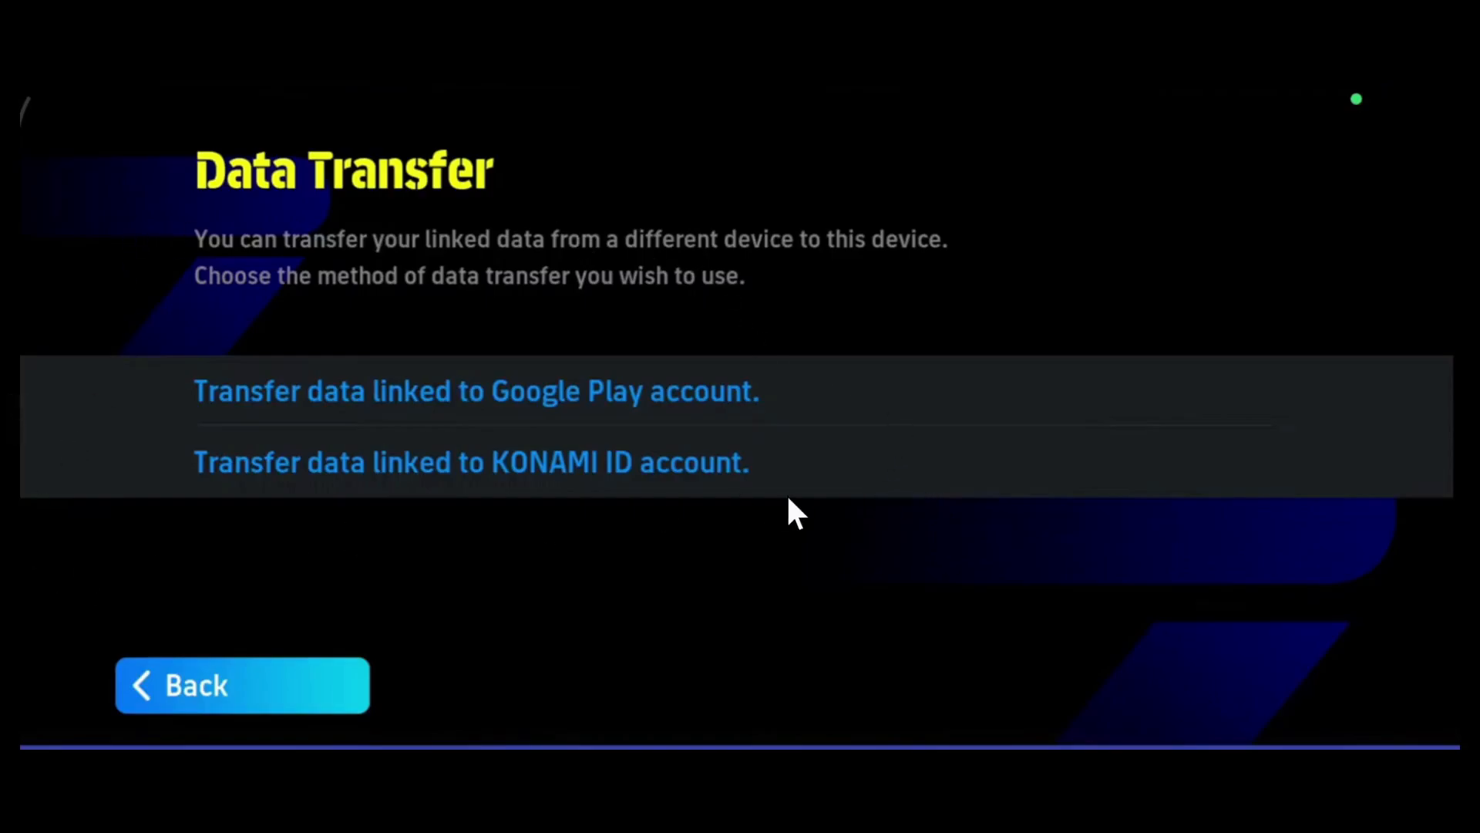
pyautogui.moveTo(858, 483)
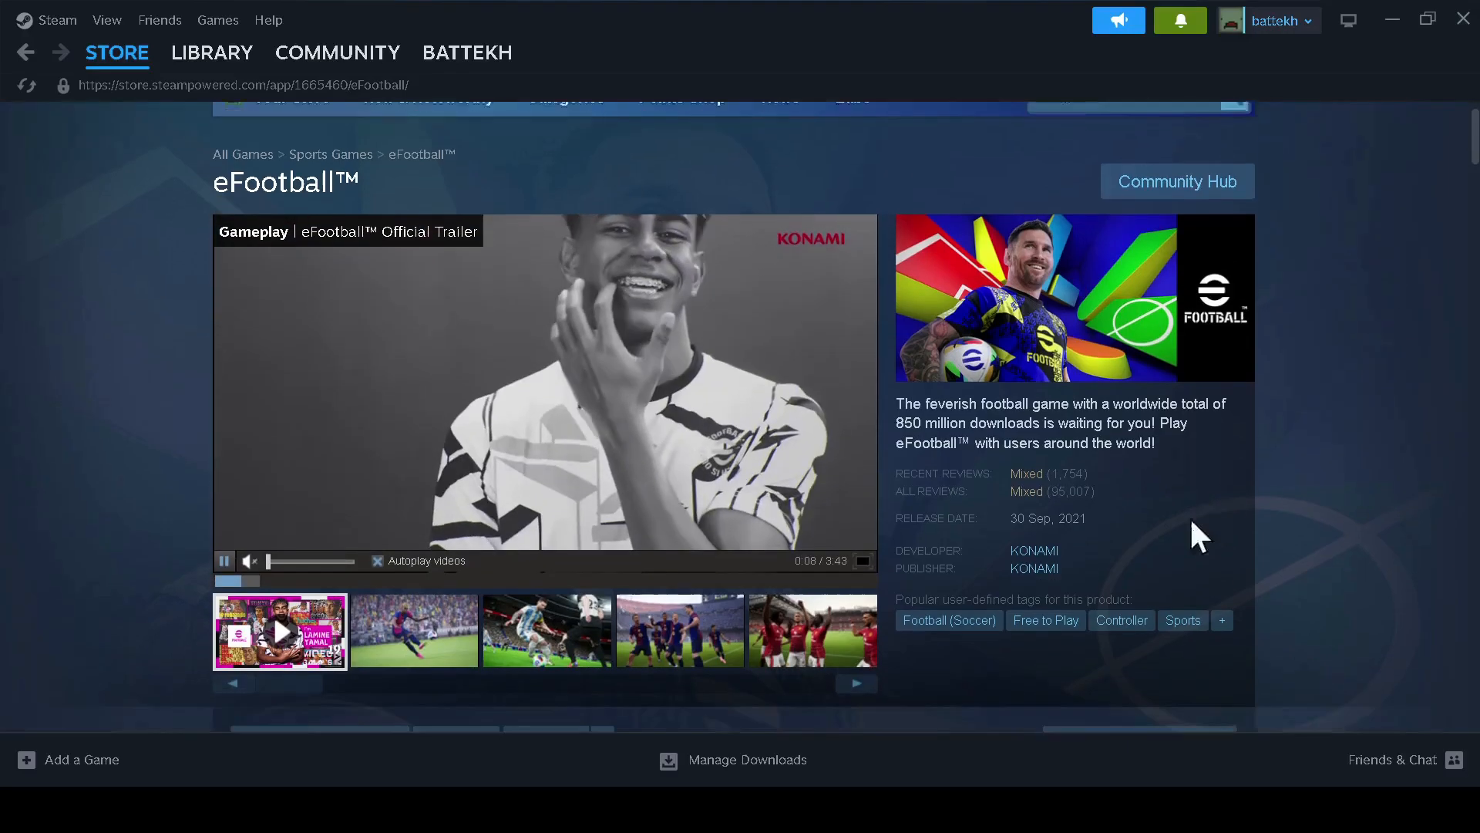
# Add eFootball to the Steam library from its store page.
pyautogui.scroll(-3)
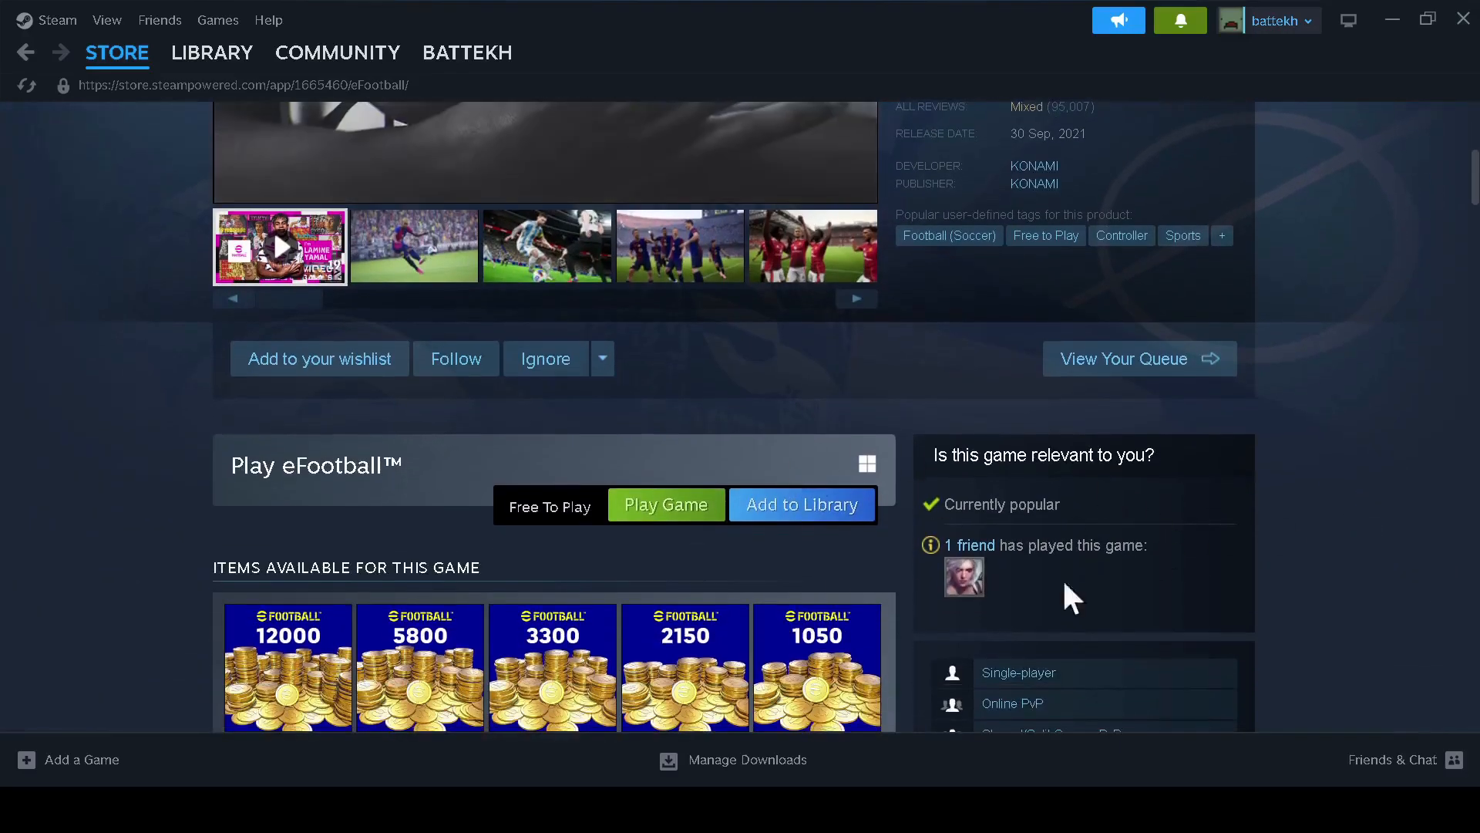
pyautogui.click(115, 53)
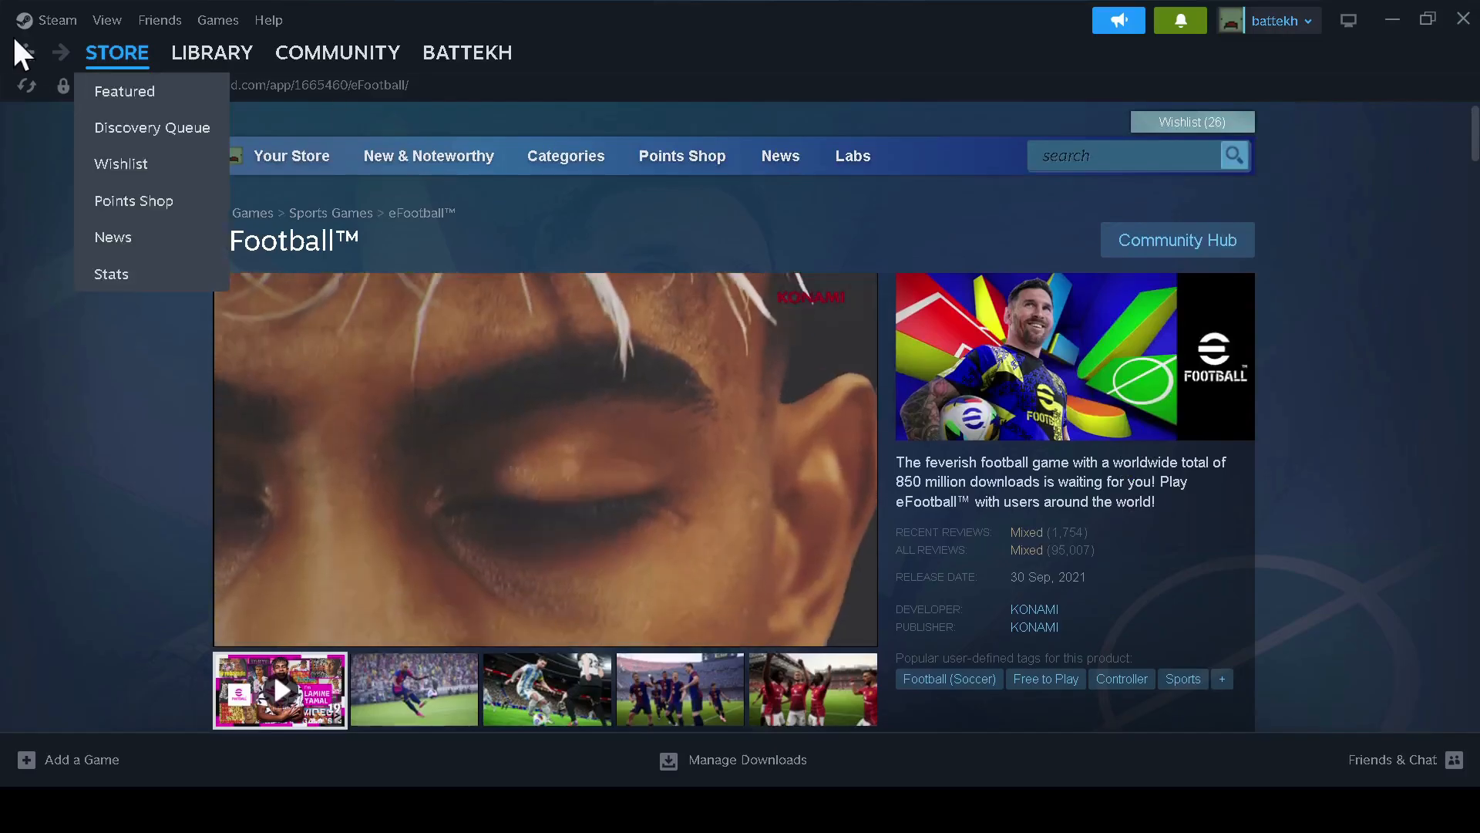
pyautogui.scroll(-3)
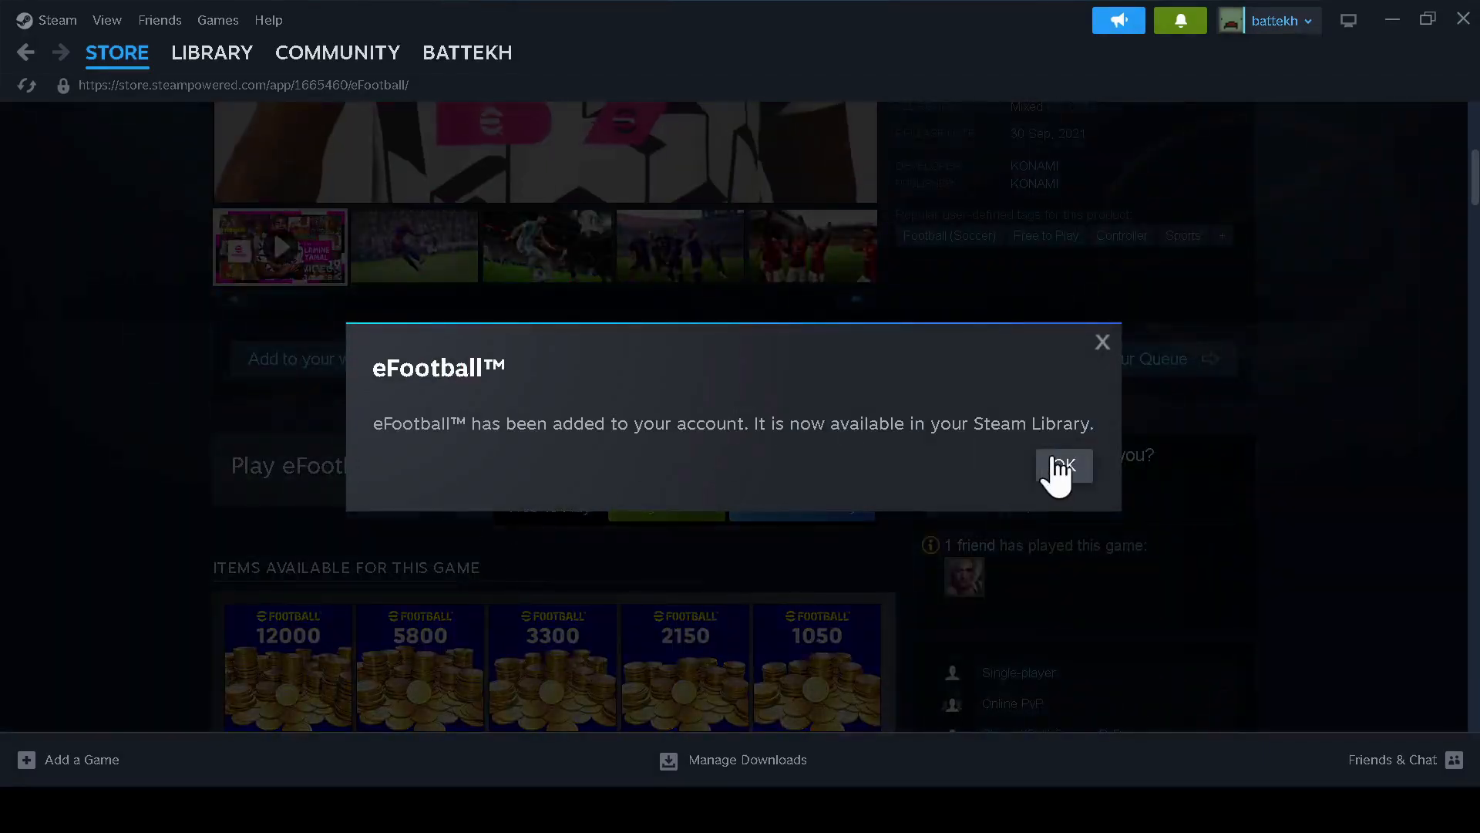
# Dismiss the added confirmation and view the In Library banner with Play Now options.
pyautogui.click(1062, 467)
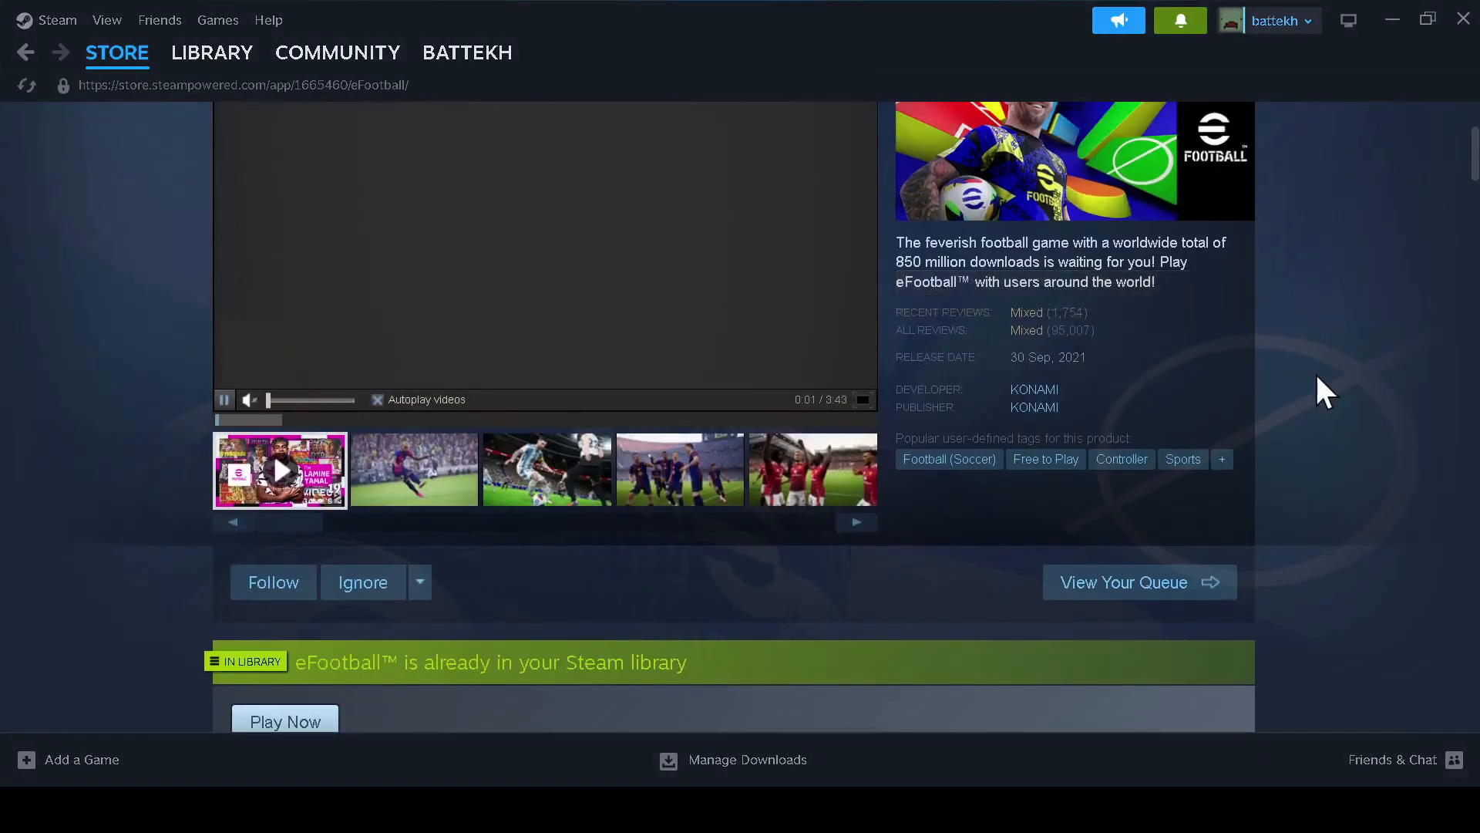
pyautogui.scroll(-3)
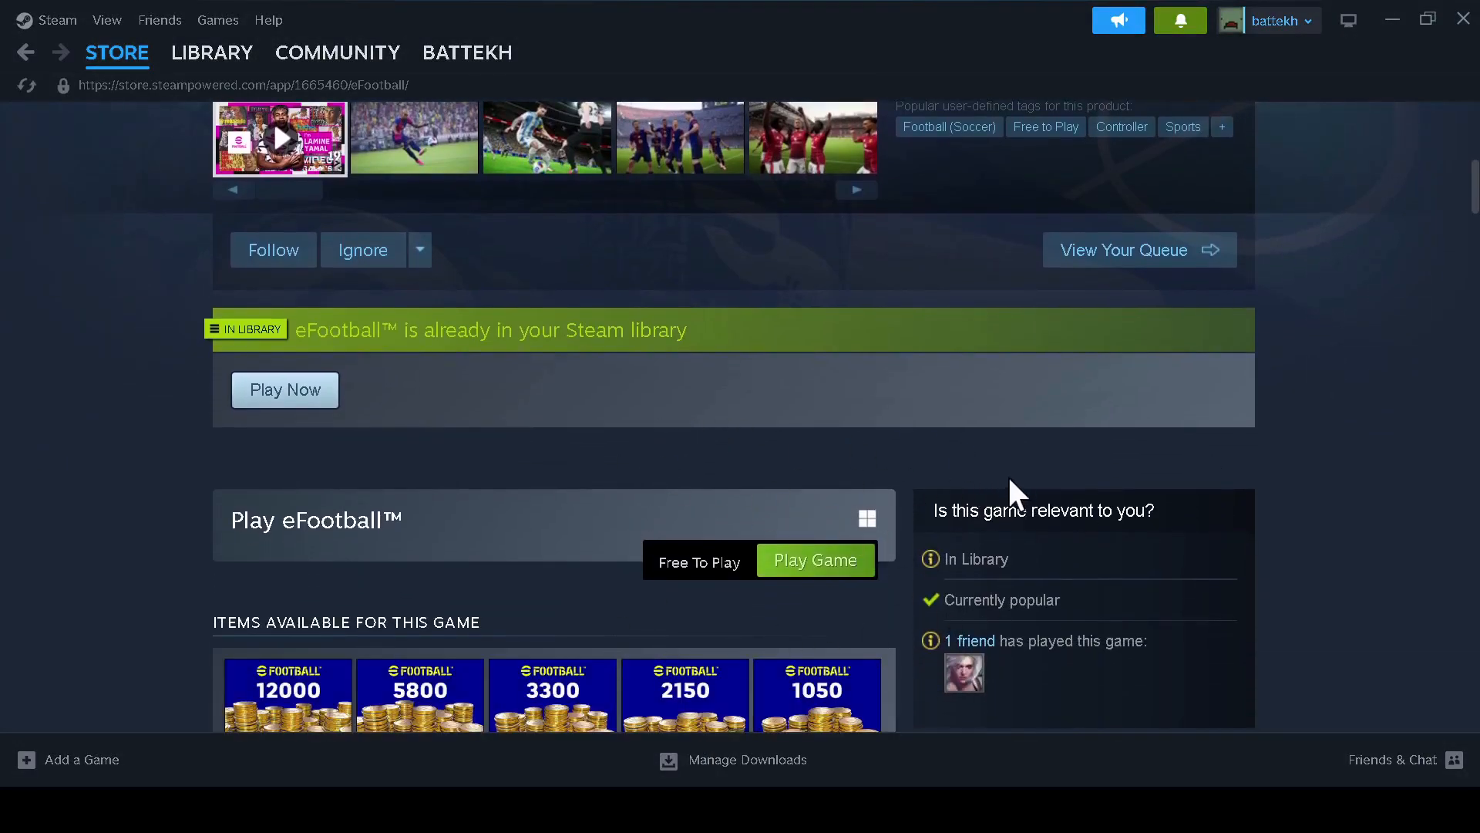
# View eFootball in the Steam library, ready to install at 51.28 GB.
pyautogui.click(212, 52)
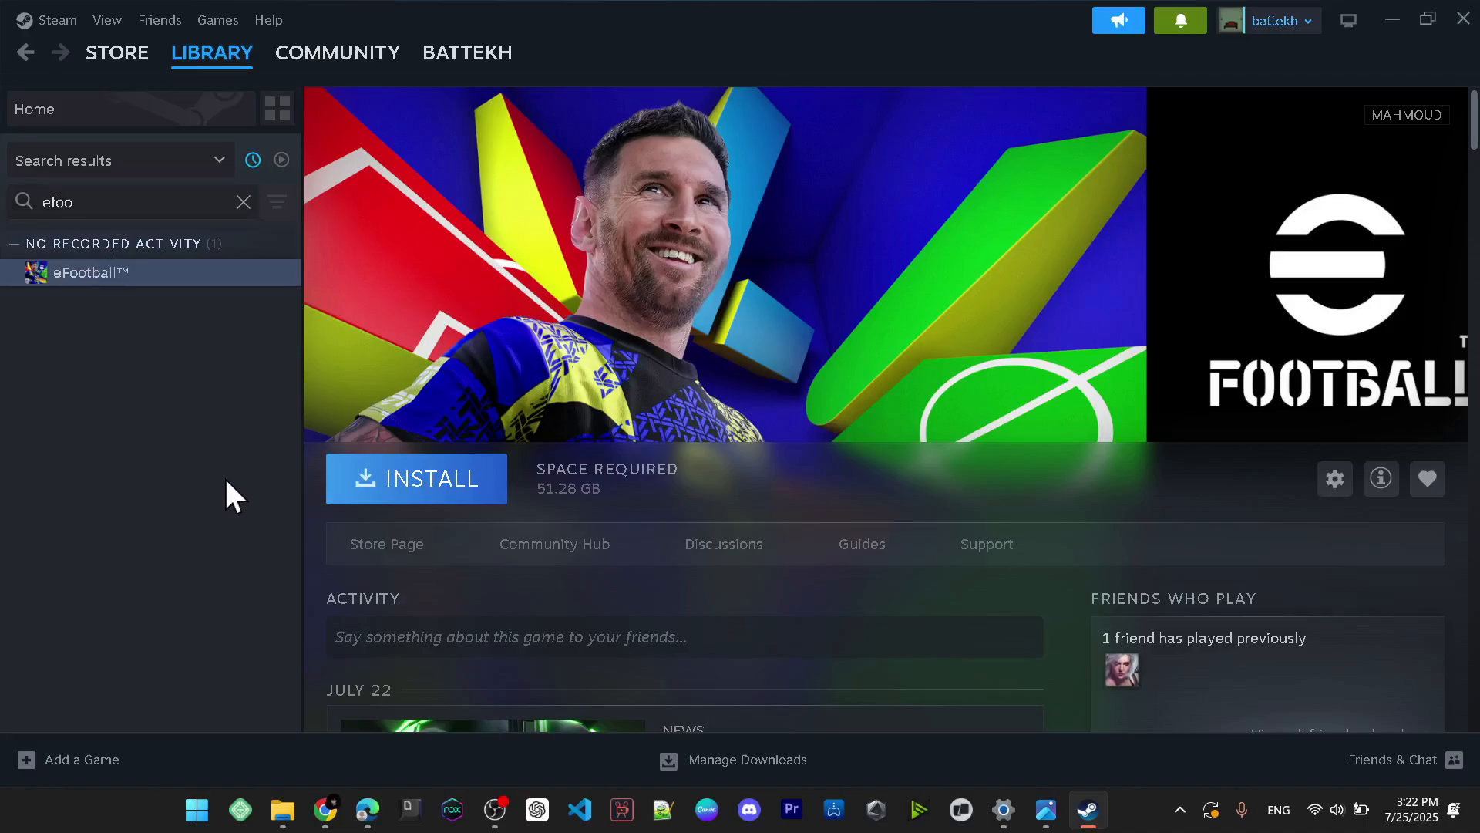
pyautogui.moveTo(116, 663)
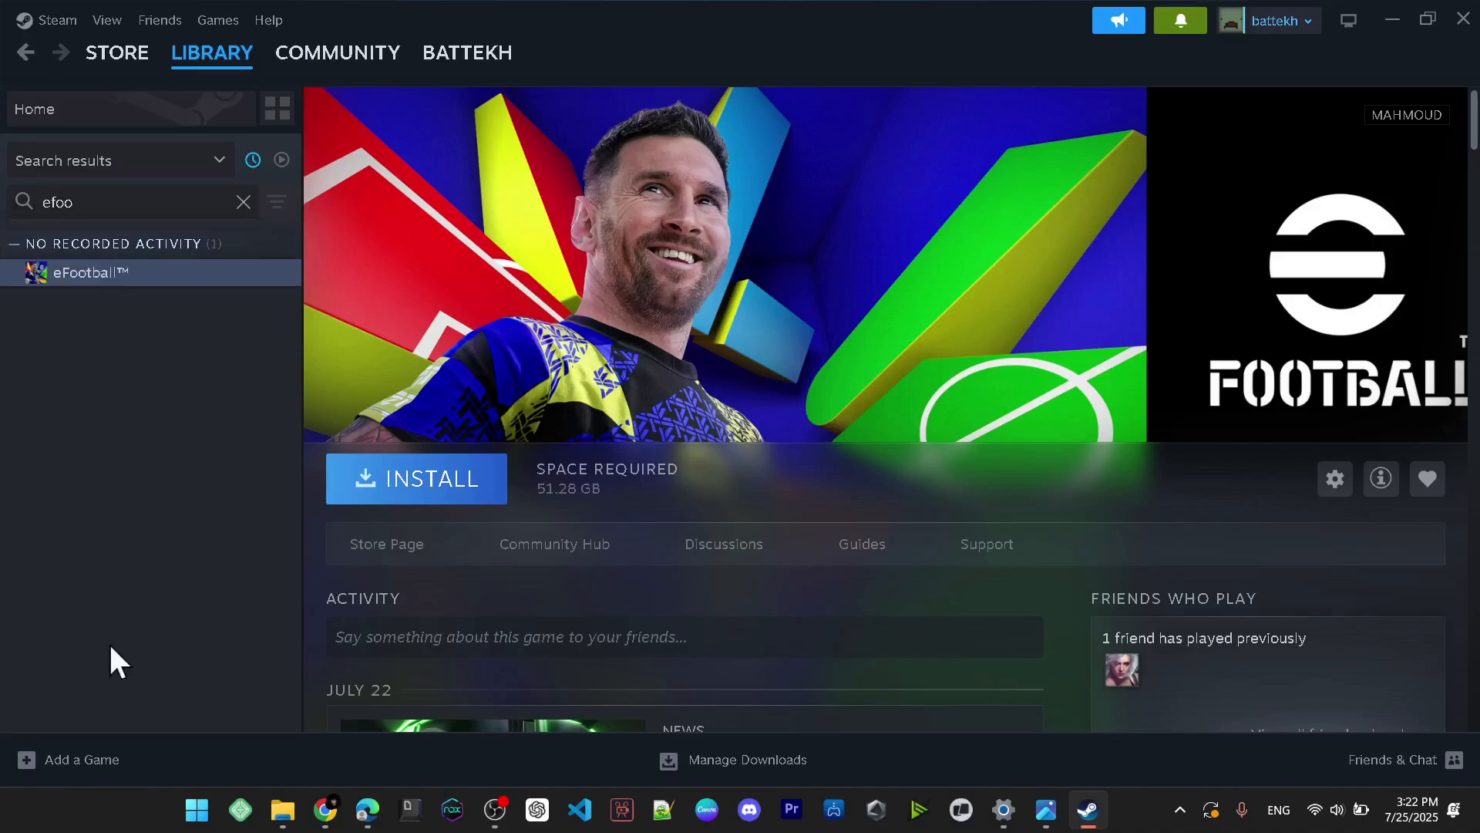
pyautogui.moveTo(483, 383)
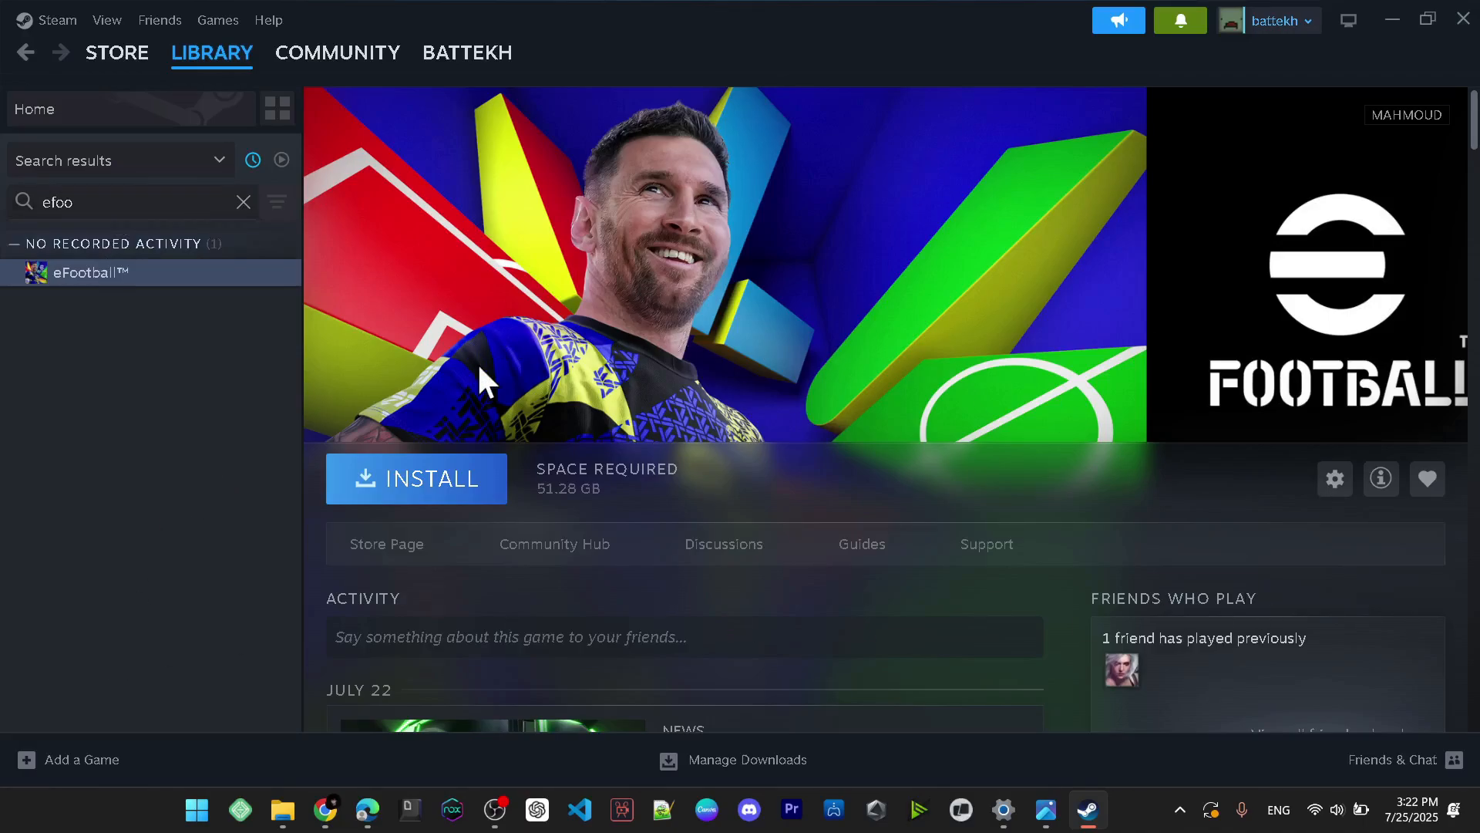